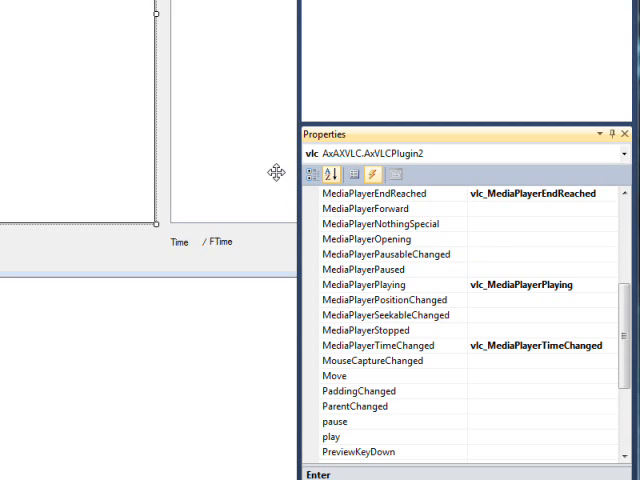
mouse_move(256, 162)
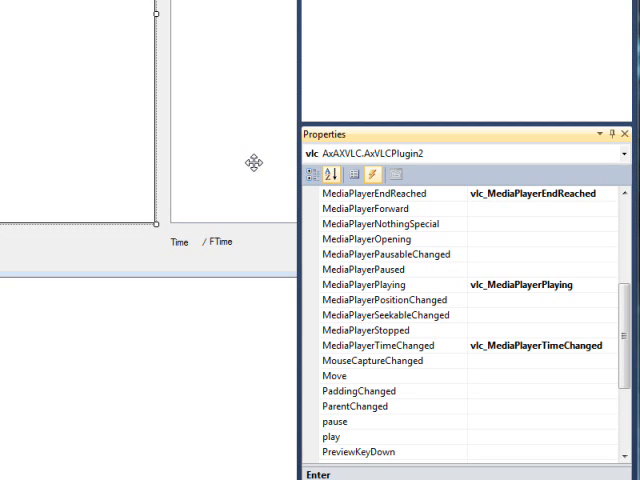
mouse_move(196, 248)
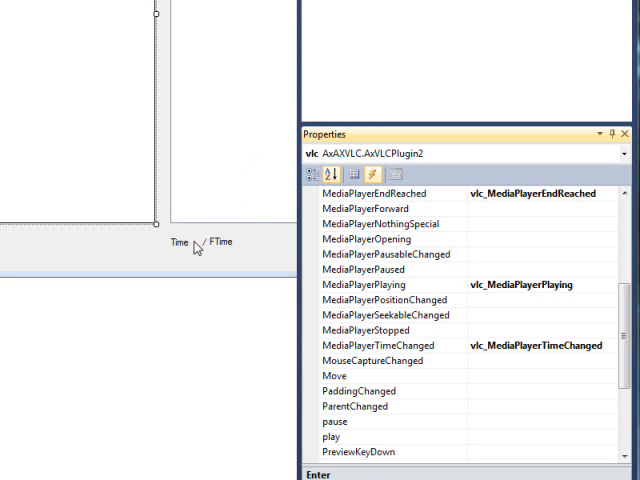
mouse_move(228, 252)
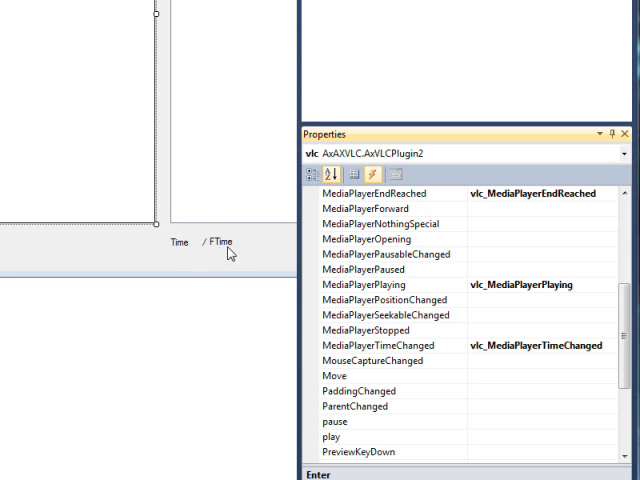
mouse_move(178, 244)
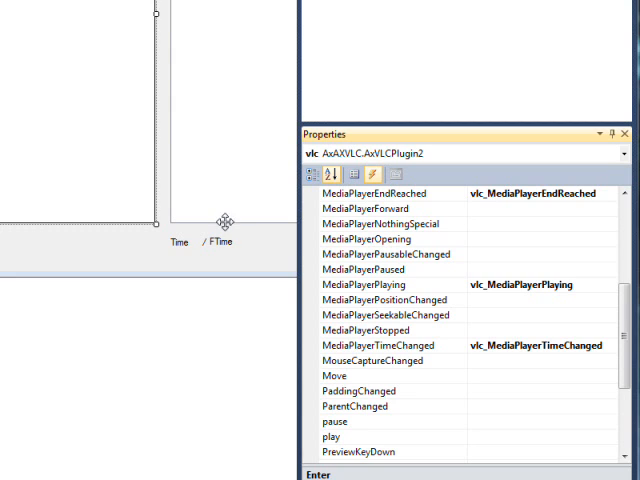
mouse_move(442, 318)
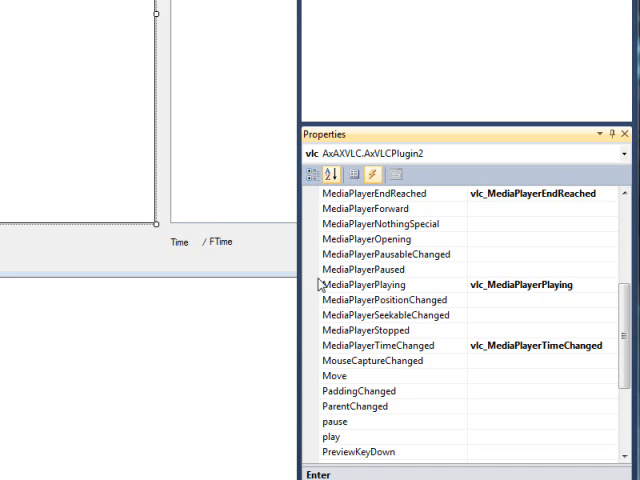
mouse_move(348, 292)
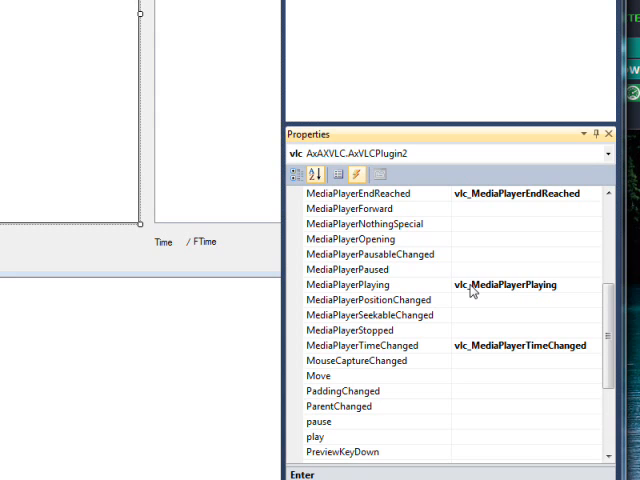
mouse_move(470, 300)
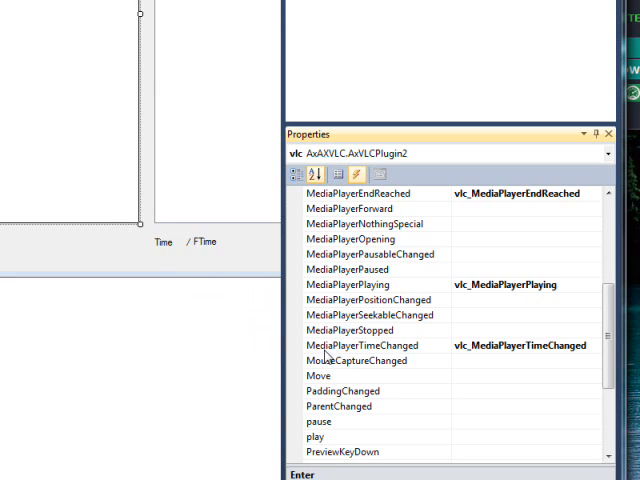
mouse_move(396, 356)
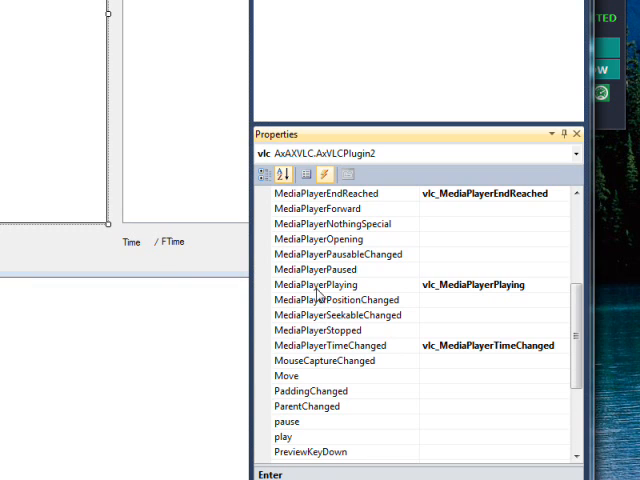
mouse_move(190, 252)
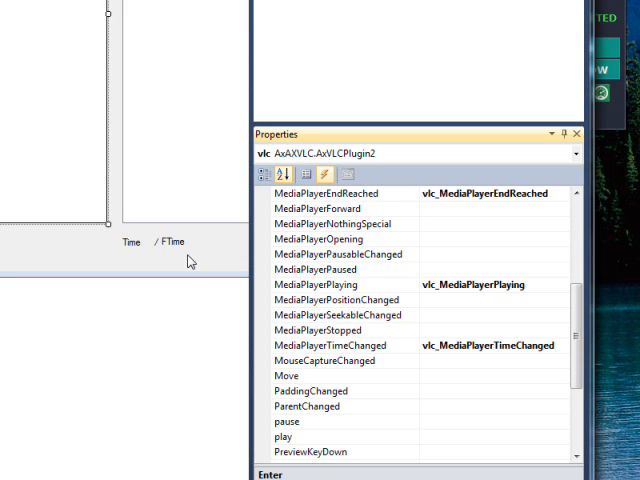
mouse_move(190, 260)
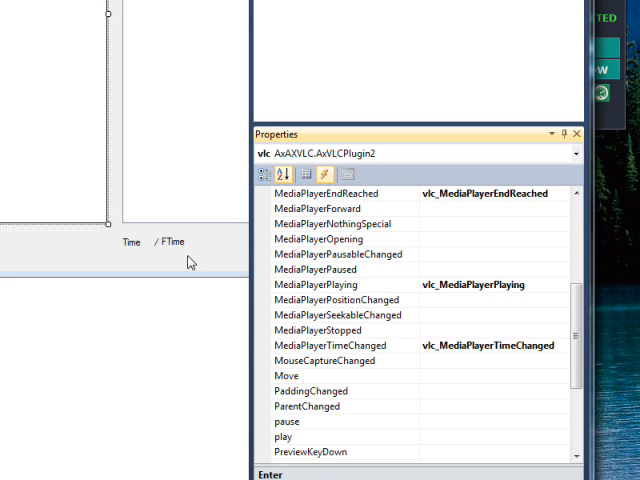
mouse_move(172, 258)
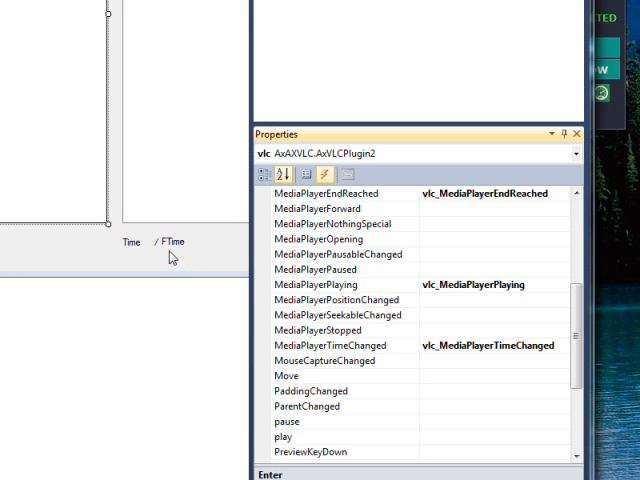
mouse_move(172, 256)
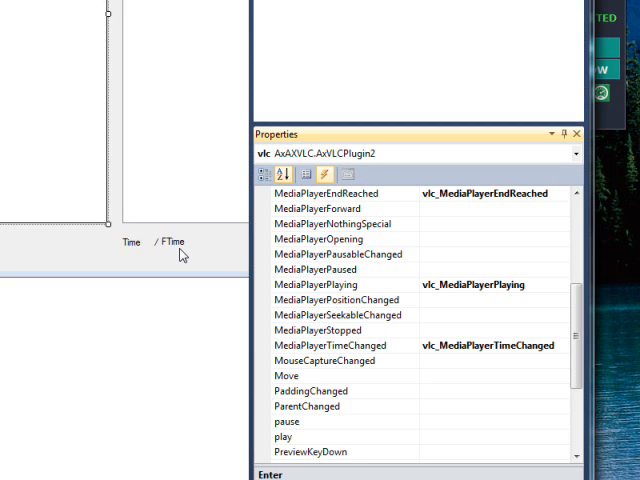
mouse_move(176, 244)
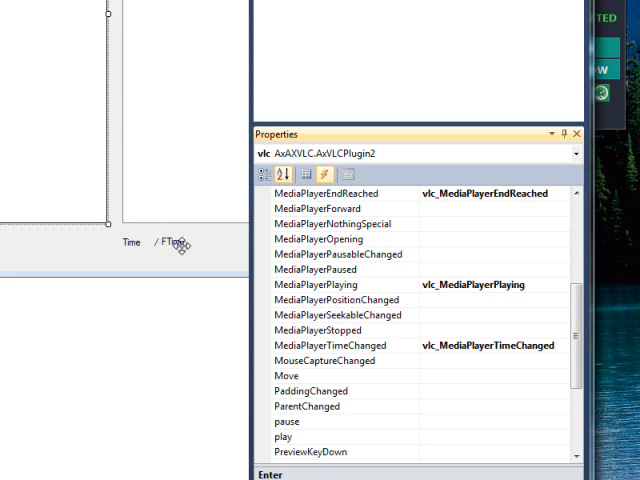
Step: Show the Form1 code with the vlc_MediaPlayerPlaying and vlc_MediaPlayerTimeChanged handlers in view
left_click(320, 284)
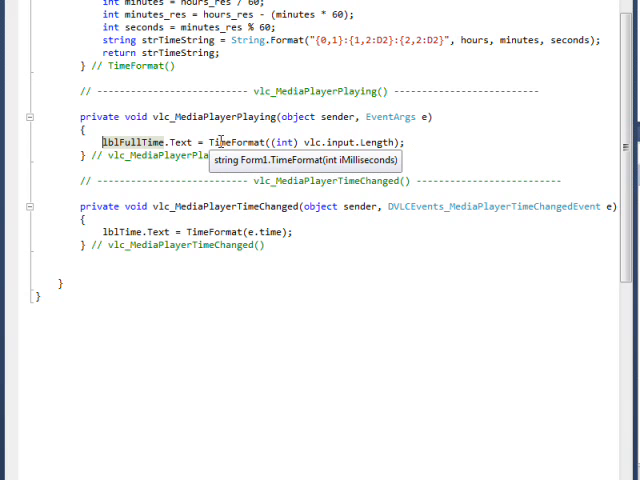
mouse_move(290, 158)
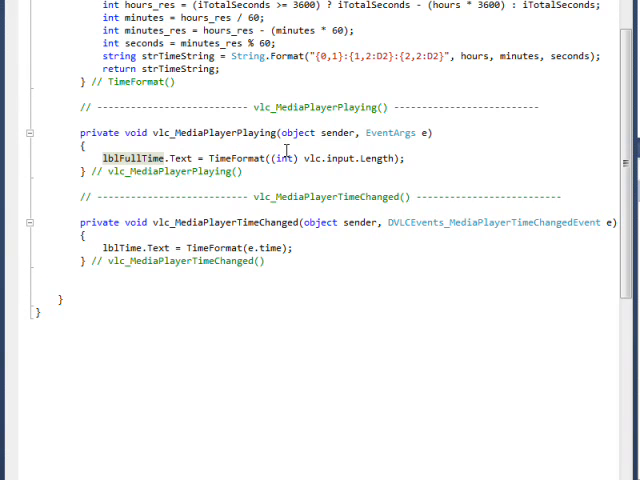
double_click(130, 156)
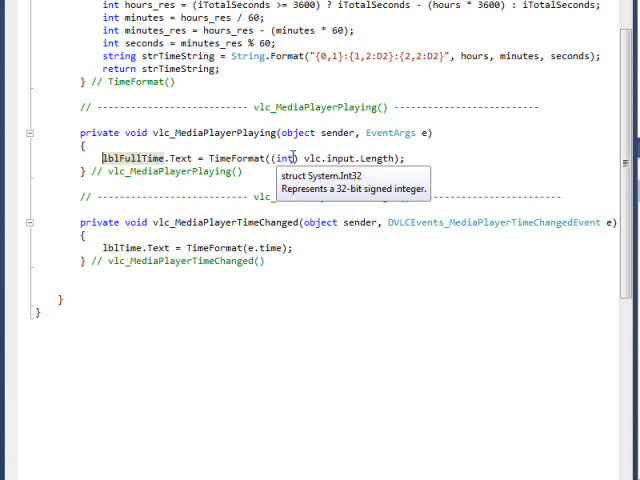
scroll("up", 3)
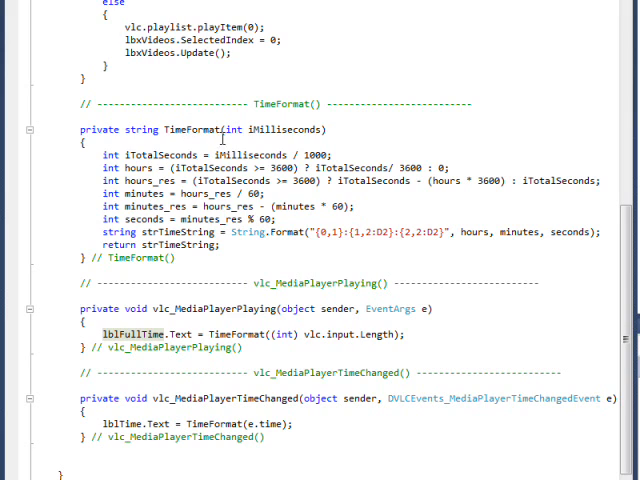
scroll("down", 3)
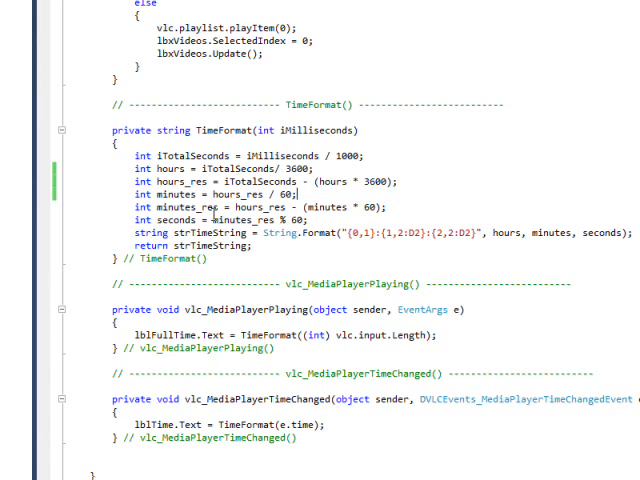
mouse_move(224, 184)
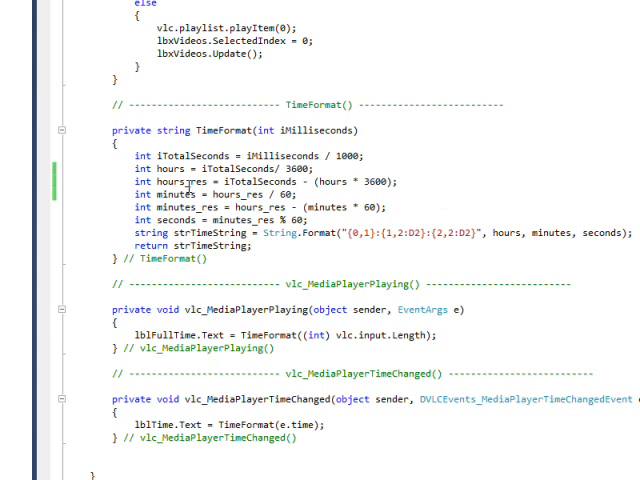
Step: Place the cursor in TimeFormat where hours, minutes and seconds come from / 3600, / 60 and % 60
left_click(296, 194)
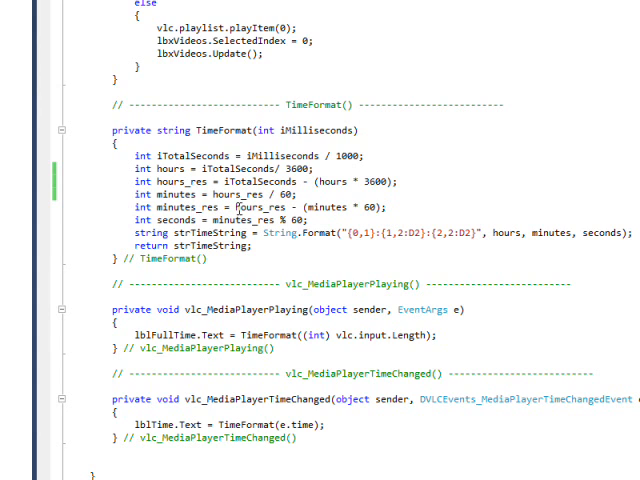
mouse_move(236, 208)
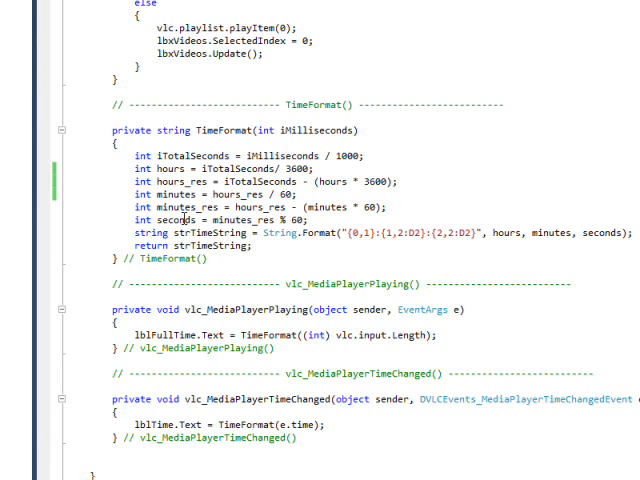
mouse_move(260, 220)
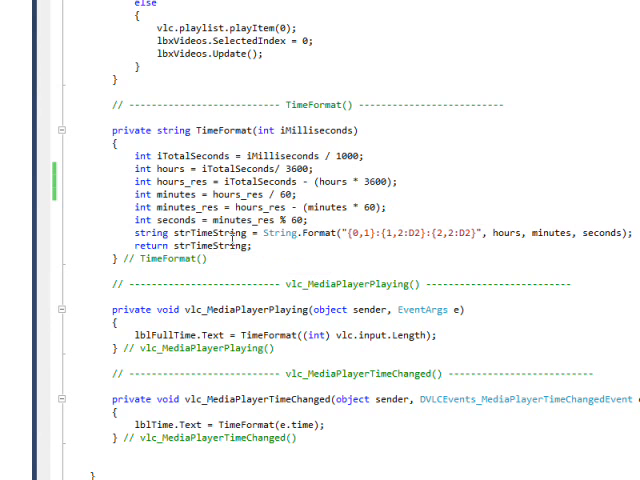
mouse_move(284, 232)
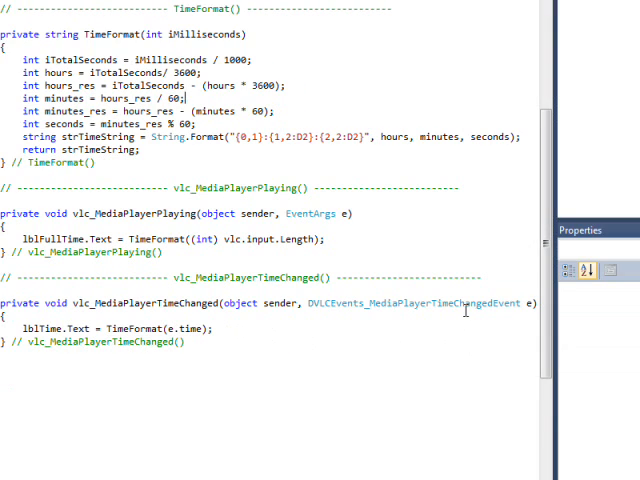
mouse_move(450, 304)
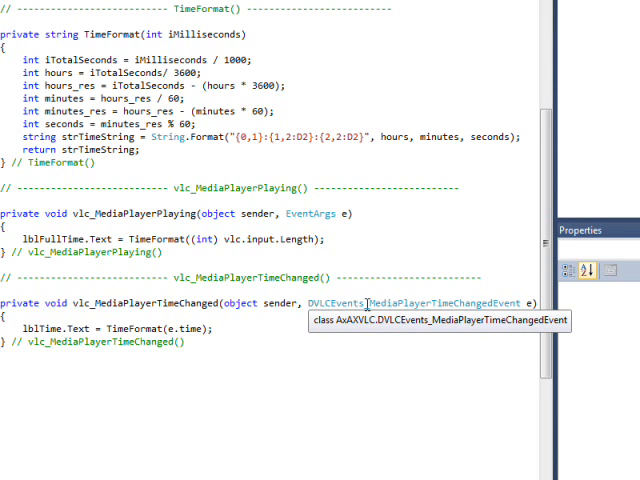
Step: Scroll the editor to check the code before starting the VLC player form
scroll("right", 3)
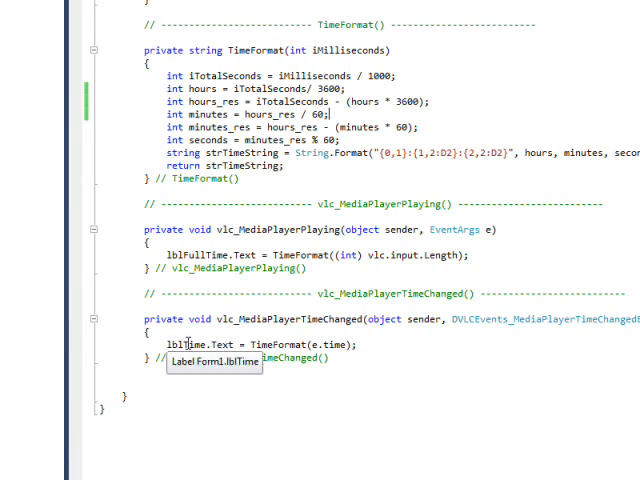
mouse_move(200, 344)
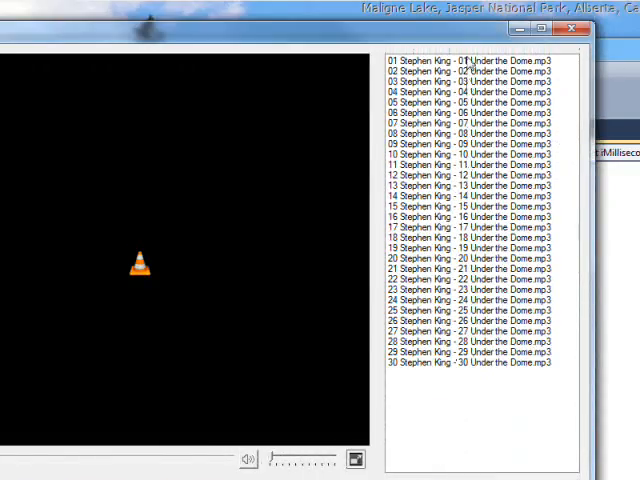
Step: Bring the running player window forward to watch lblTime count up from 0:00:06 / 1:08:24
left_click(470, 60)
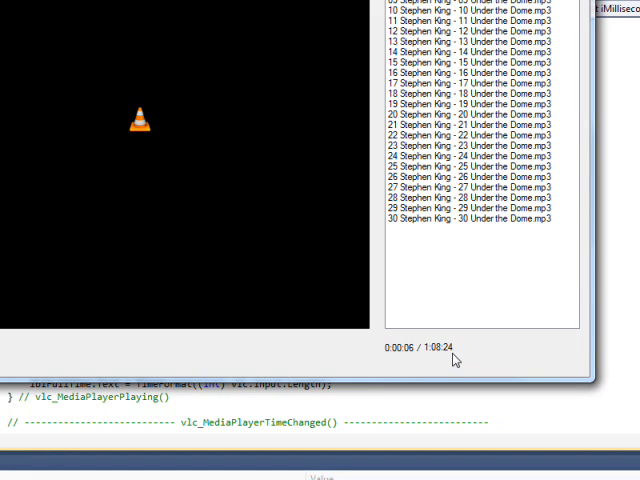
mouse_move(412, 364)
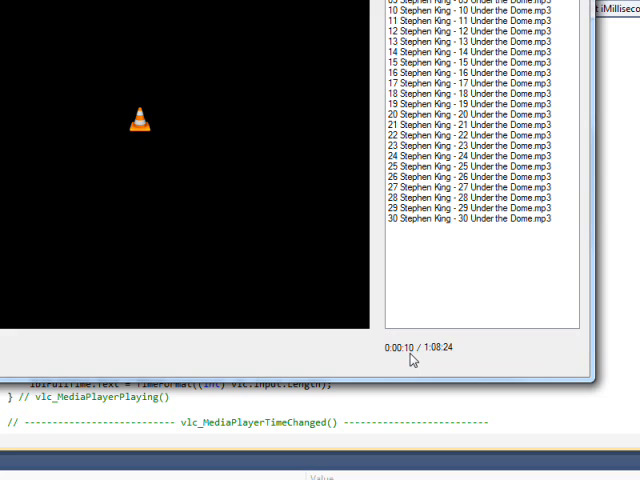
mouse_move(224, 236)
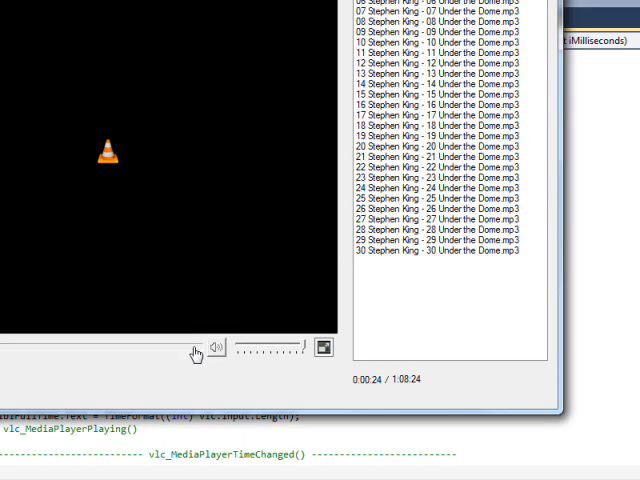
Step: Seek near the end of track one, then start the second Under the Dome track showing 0:00:01 / 1:15:01
left_click(190, 348)
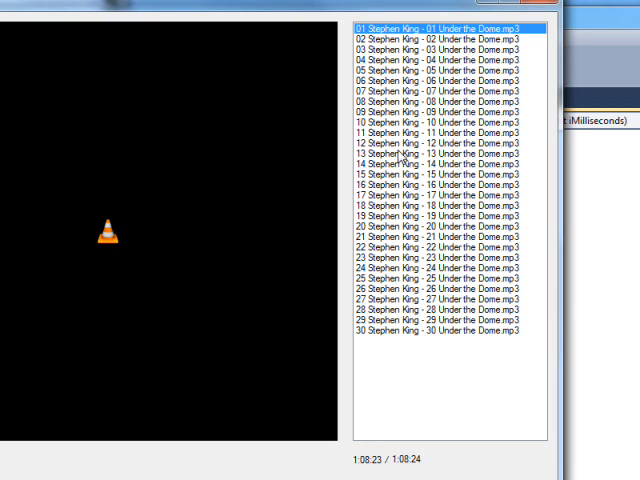
double_click(440, 38)
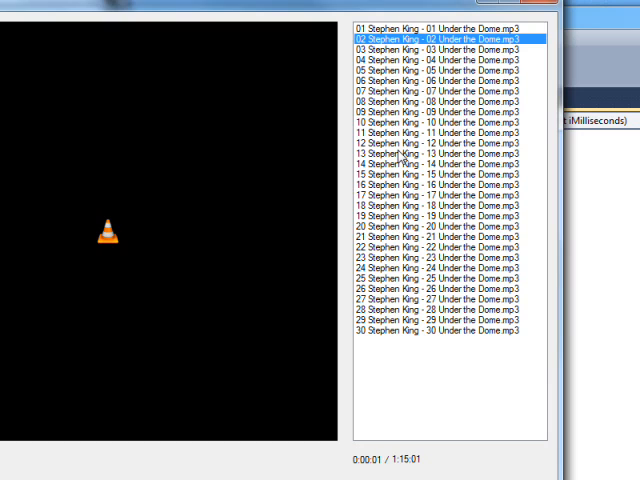